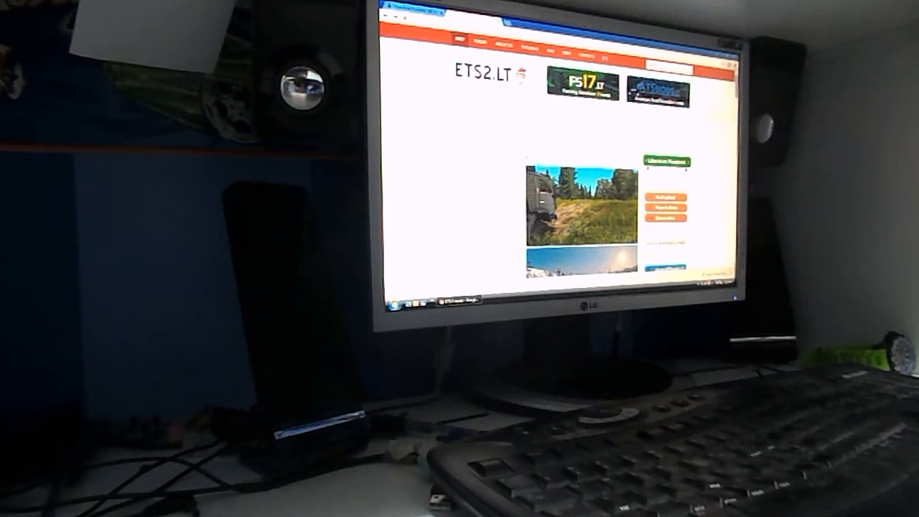
- Scroll down through the latest mod posts on the ETS2.LT homepage
scroll(down, 3)
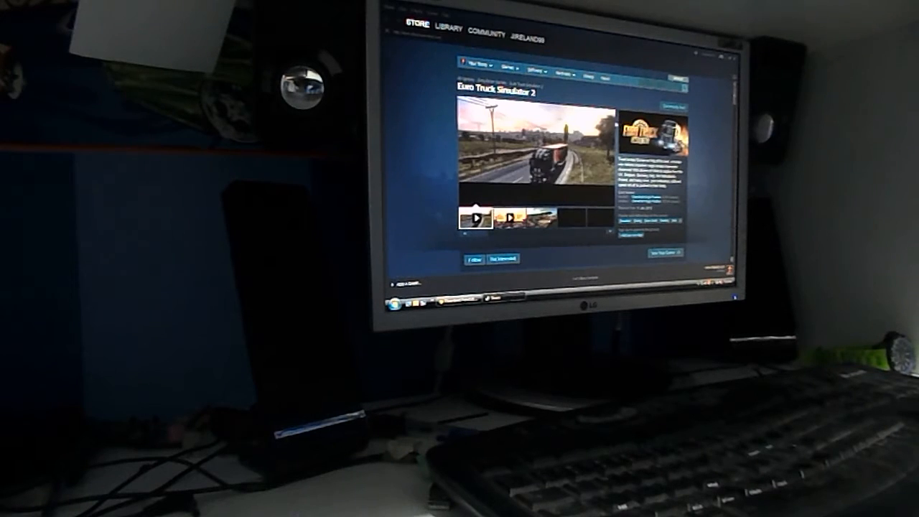
- Scroll the Euro Truck Simulator 2 store page down to the already-in-library notice
scroll(down, 3)
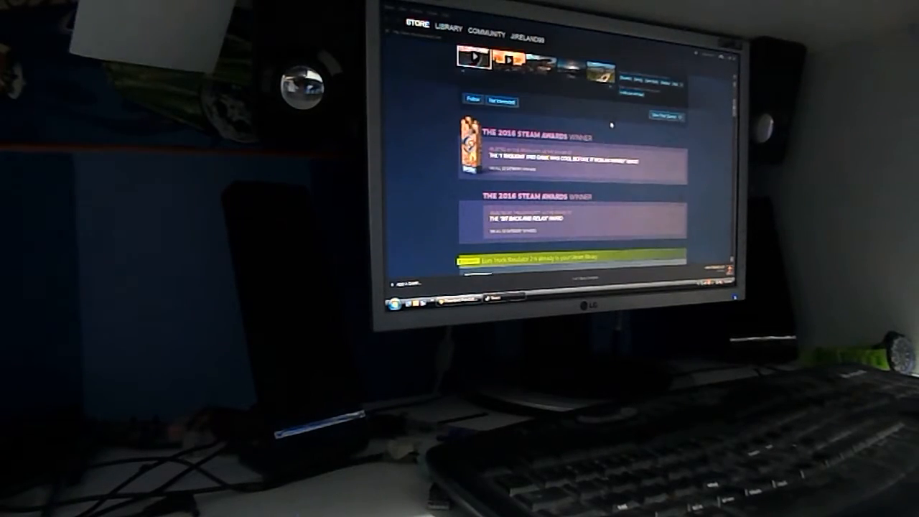
scroll(down, 3)
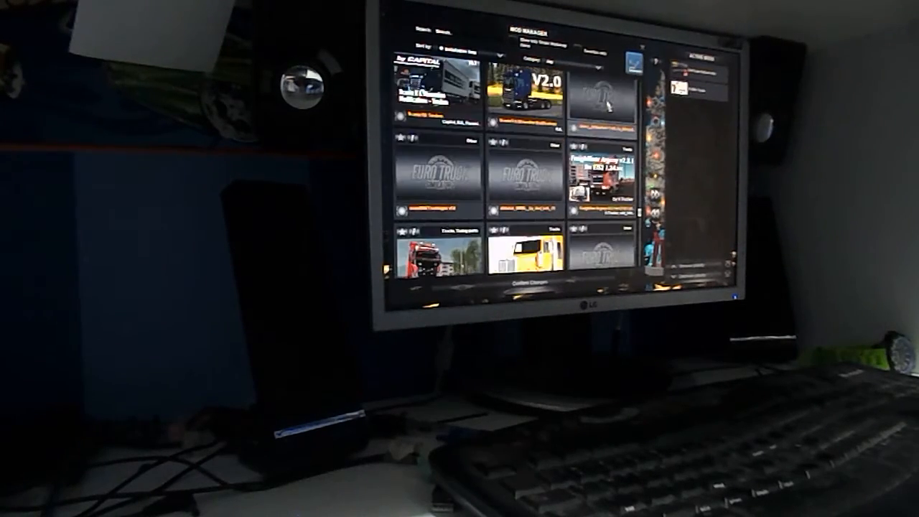
- Scroll the Mod Manager's installed mods and move the chosen mod into Active Mods
scroll(down, 3)
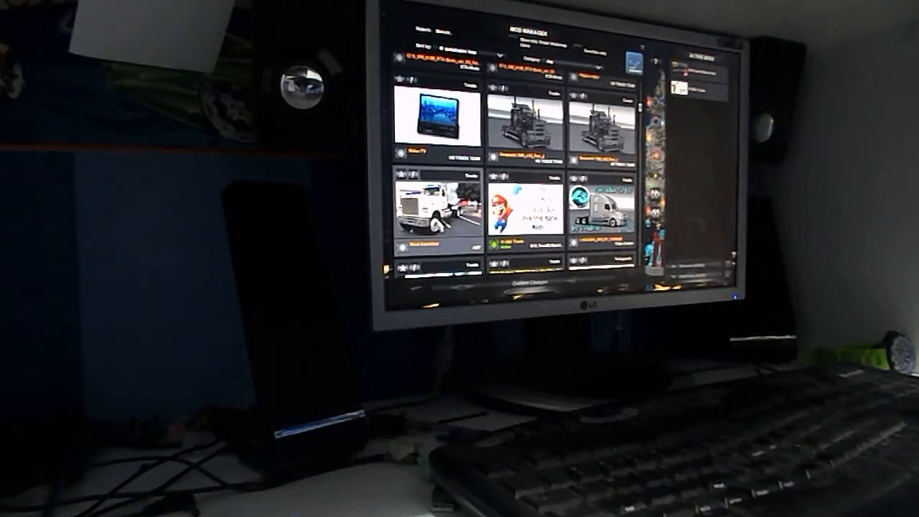
click(434, 208)
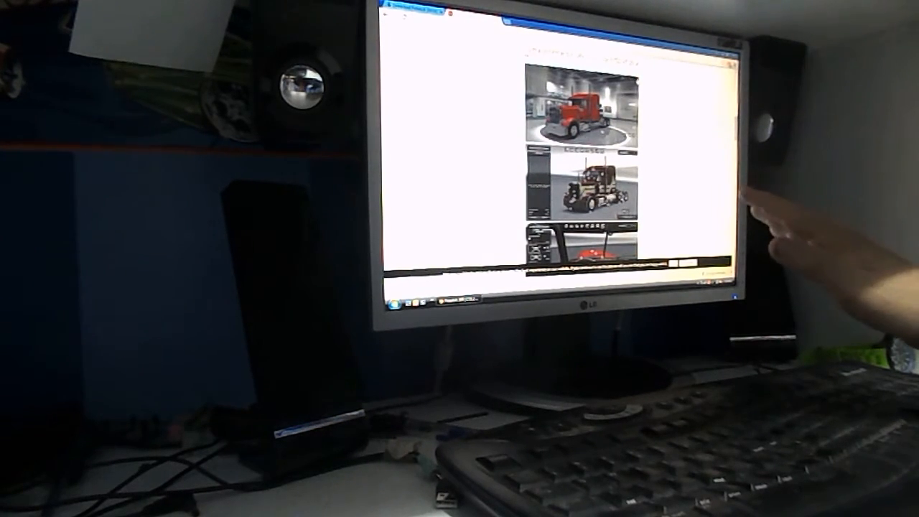
mouse_move(789, 215)
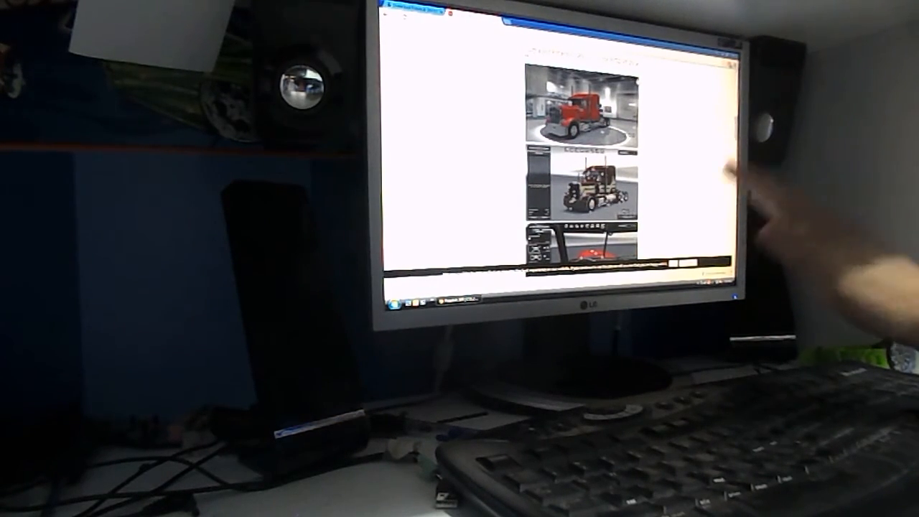